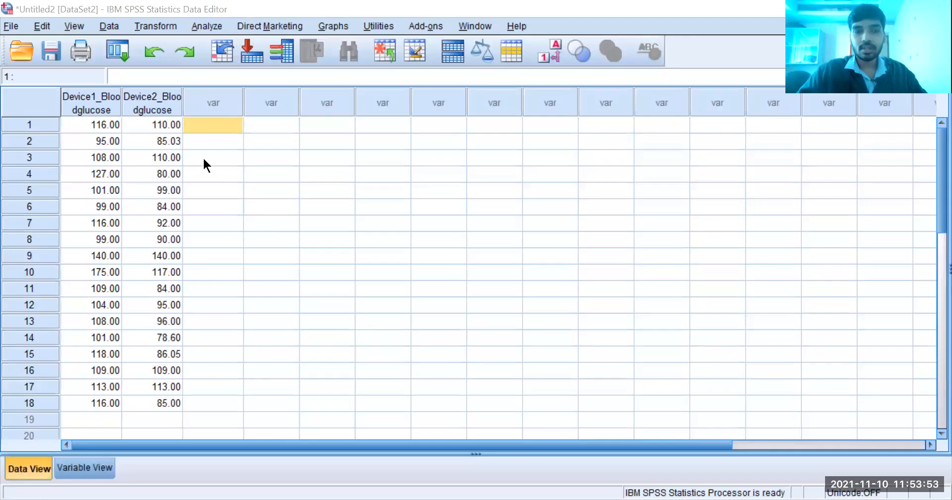
mouse_move(119, 169)
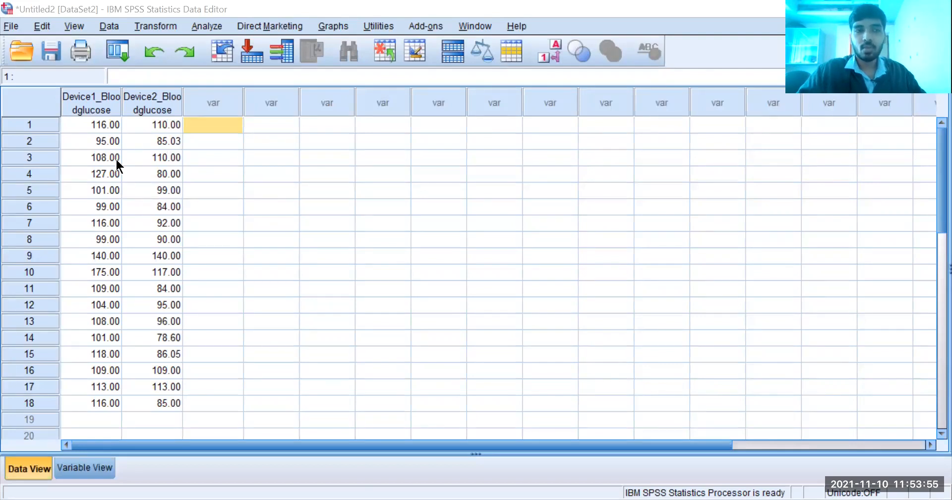
mouse_move(111, 119)
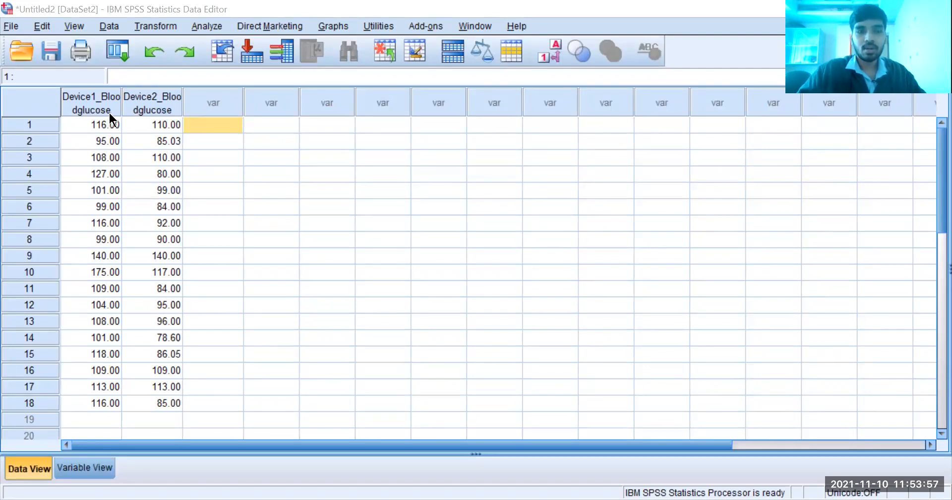
mouse_move(144, 97)
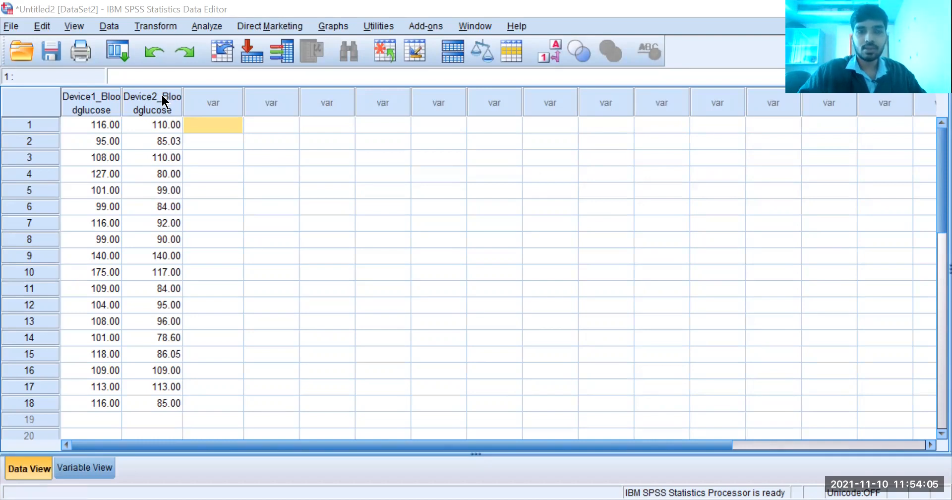
- Start a Compute Variable definition with target name Bloodglucose_difference
left_click(155, 25)
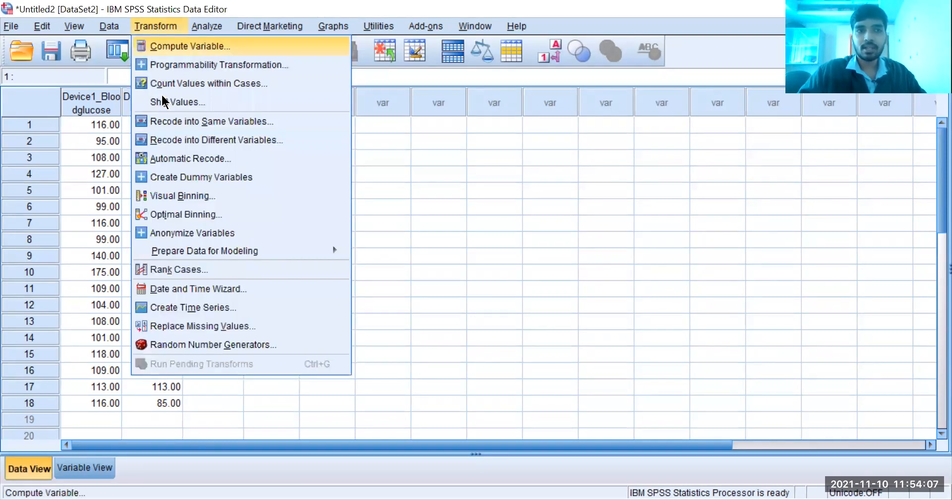
left_click(190, 46)
type("Bl")
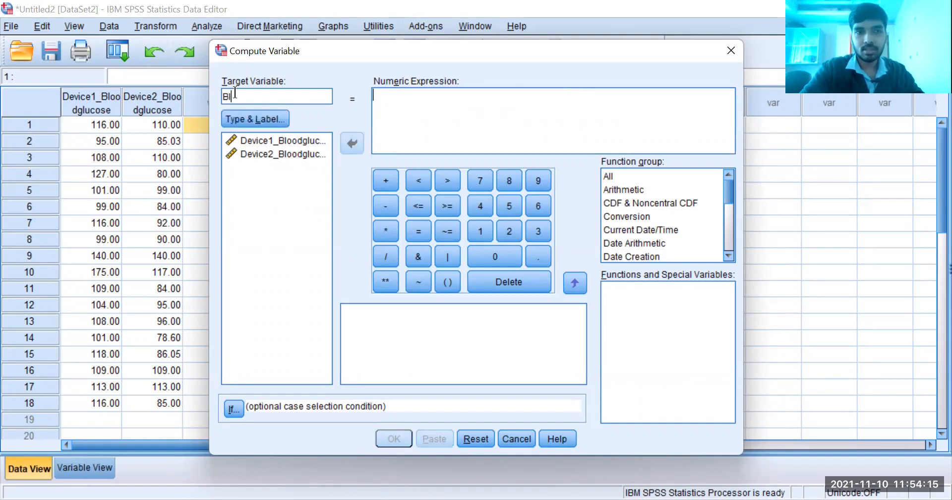
type("oodg")
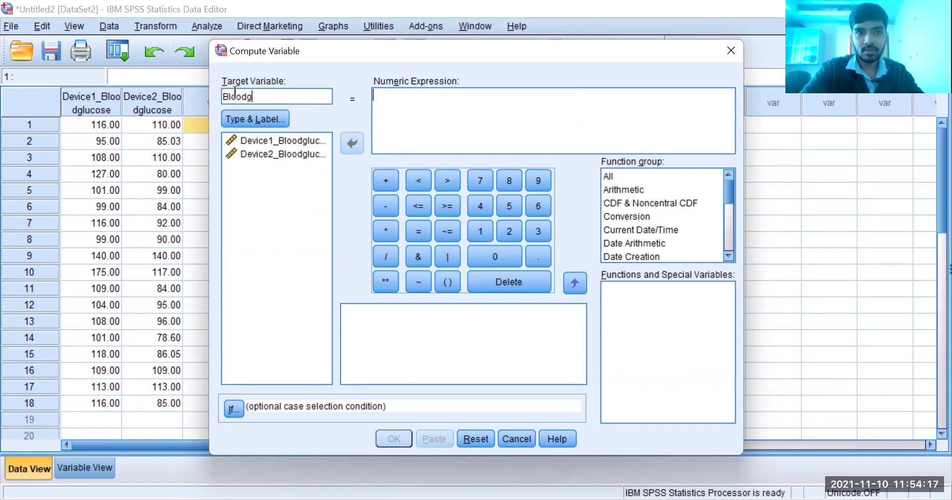
type("lucose_")
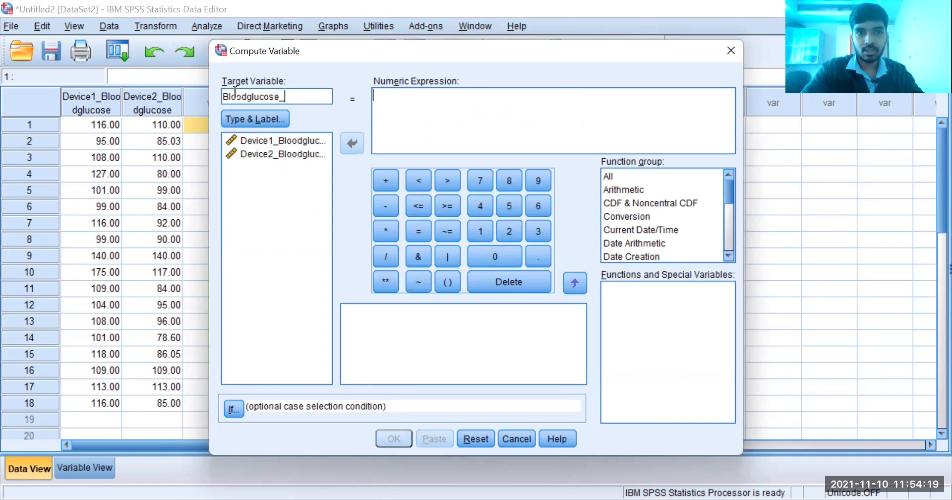
type("difference")
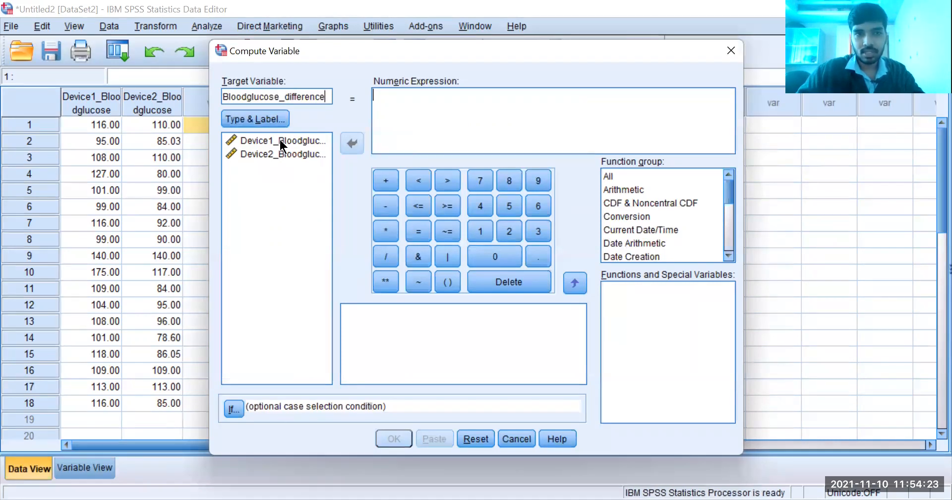
- Build the expression Device1_Bloodglucose - Device2_Bloodglucose
left_click(351, 143)
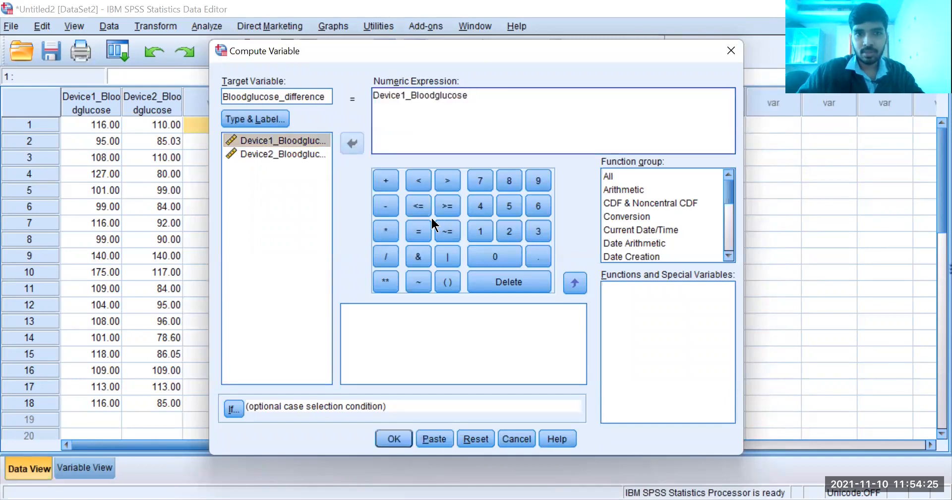
left_click(386, 205)
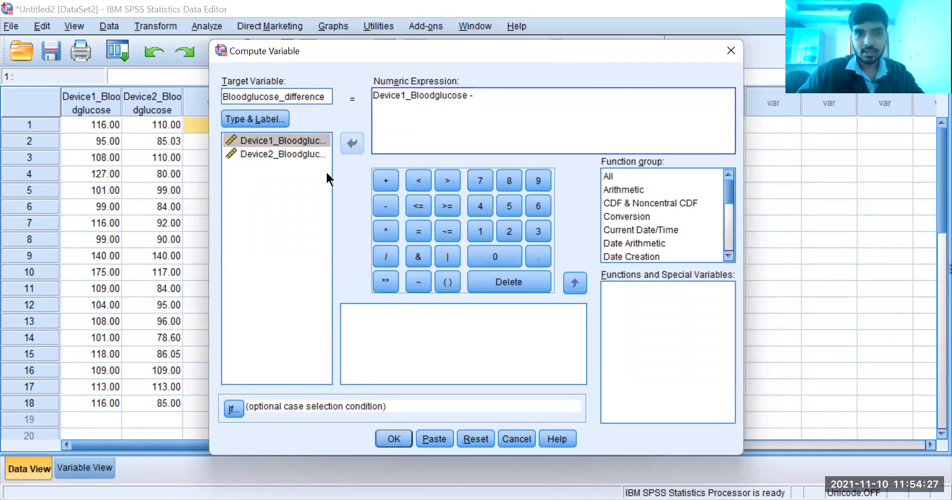
left_click(282, 153)
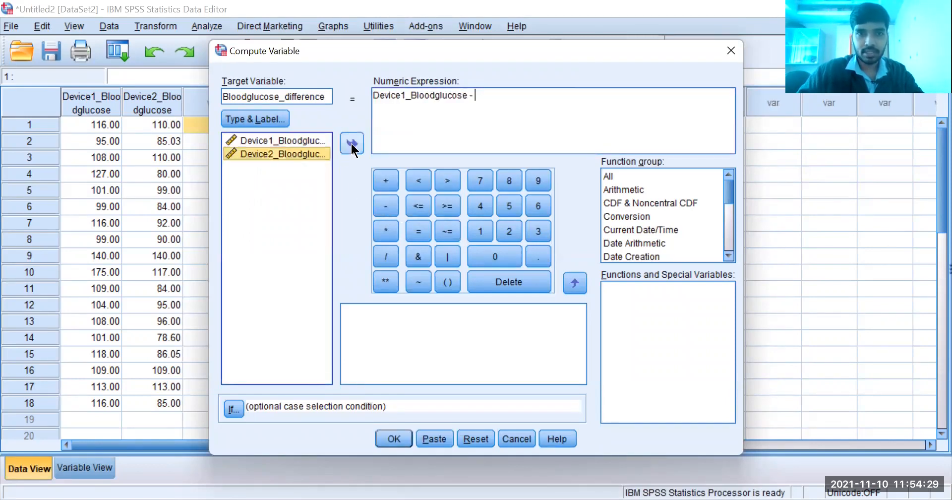
left_click(352, 144)
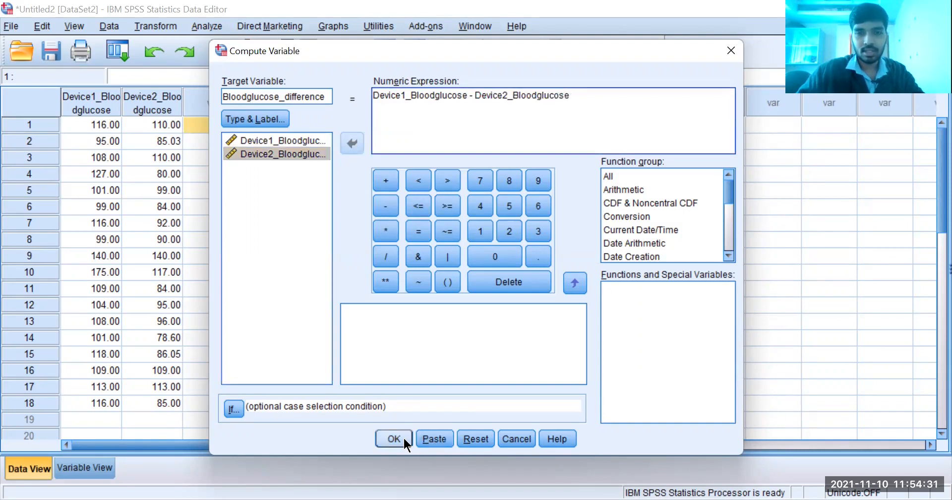
- Create the Bloodglucose_difference column (6.00, 9.97, -2.00…) for all 18 cases
left_click(394, 438)
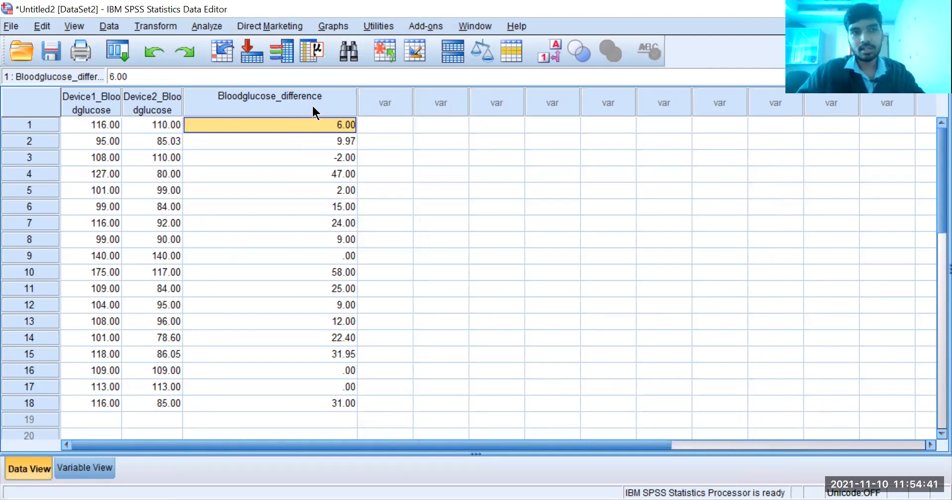
left_click(155, 26)
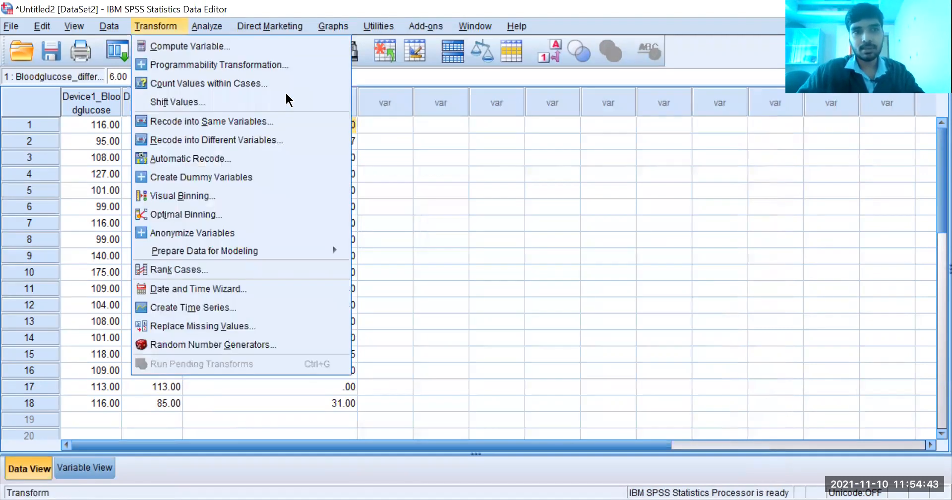
- Start a second Compute Variable definition with target name Bloodglucose_mean
left_click(190, 46)
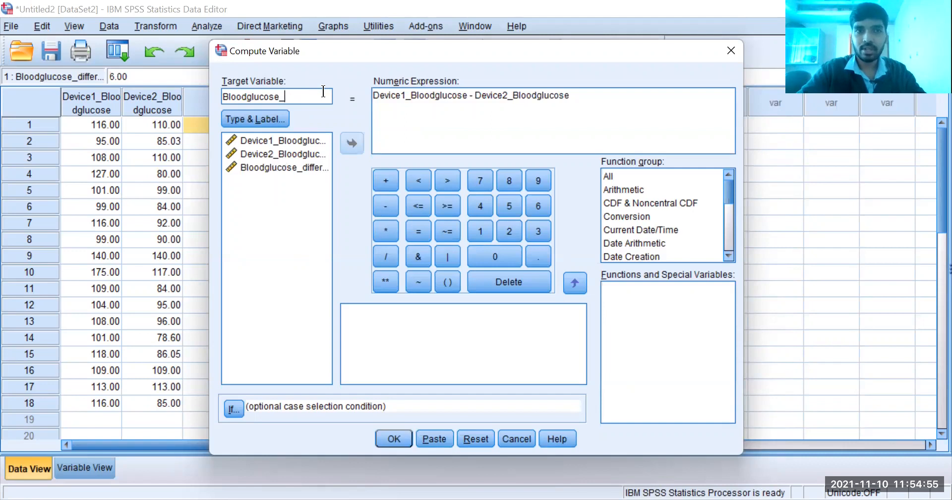
type("me")
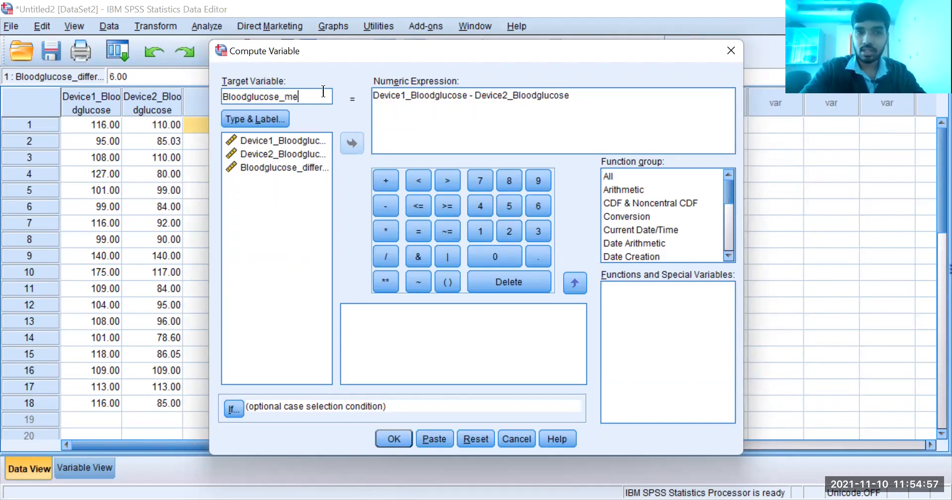
type("an")
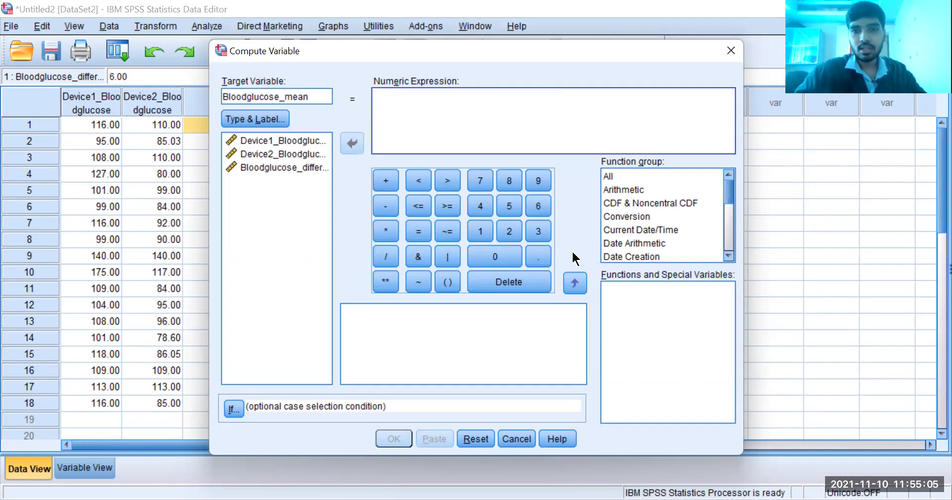
- Build the expression MEAN(Device1_Bloodglucose, Device2_Bloodglucose) from the Statistical functions
scroll("down", 3)
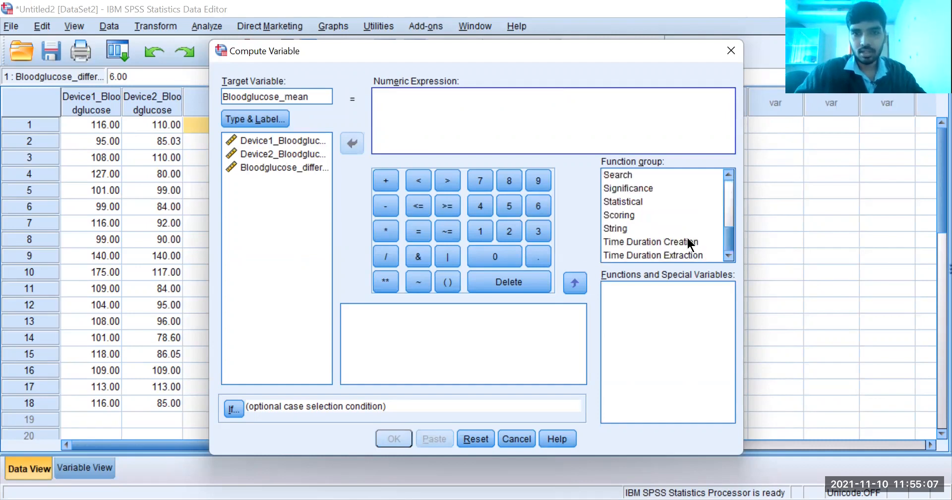
left_click(622, 200)
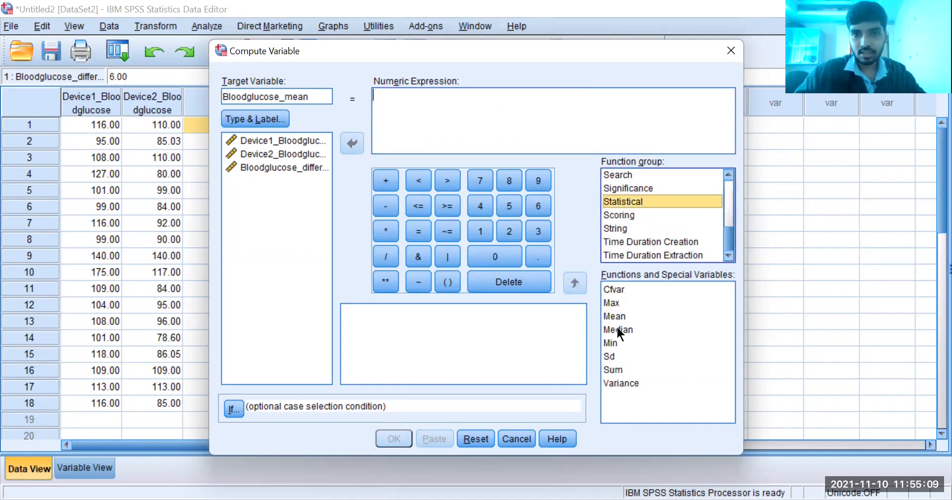
double_click(614, 316)
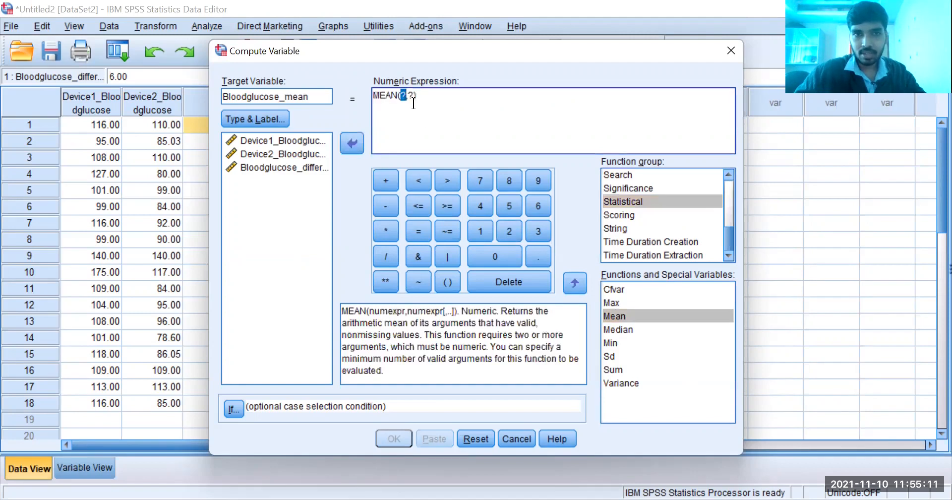
left_click(283, 140)
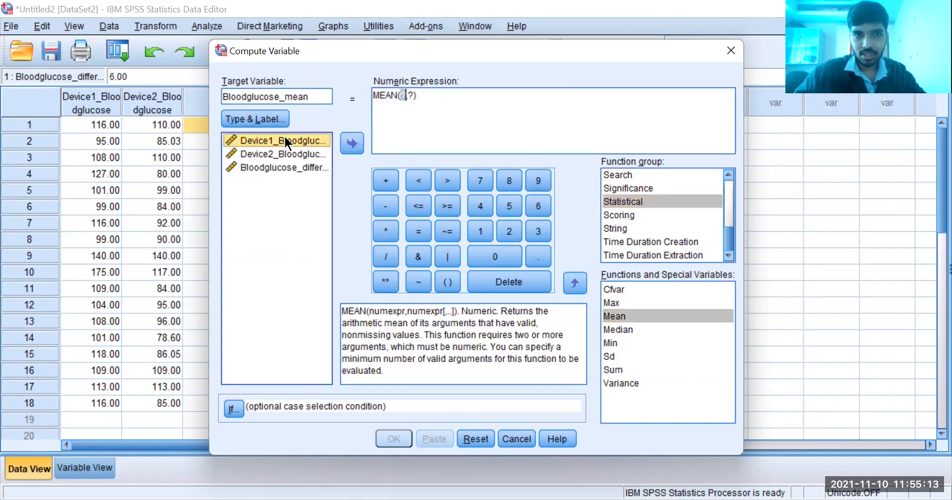
left_click(351, 143)
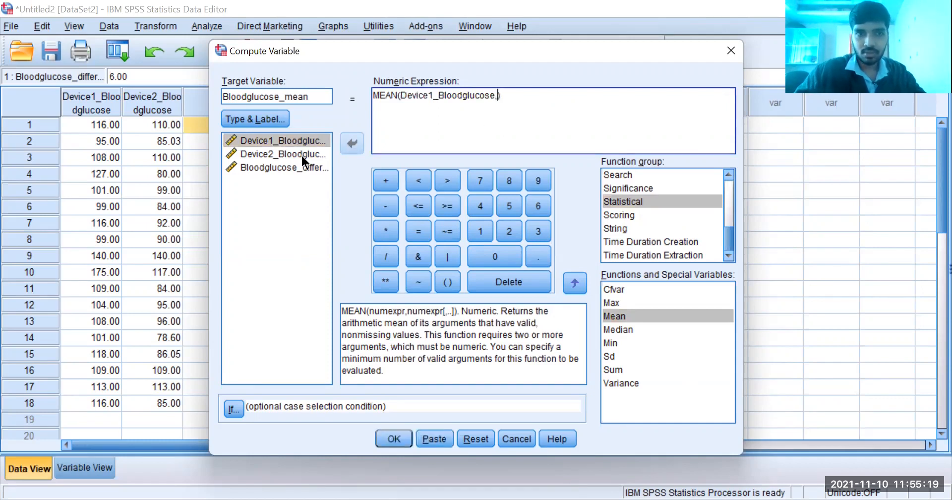
left_click(352, 144)
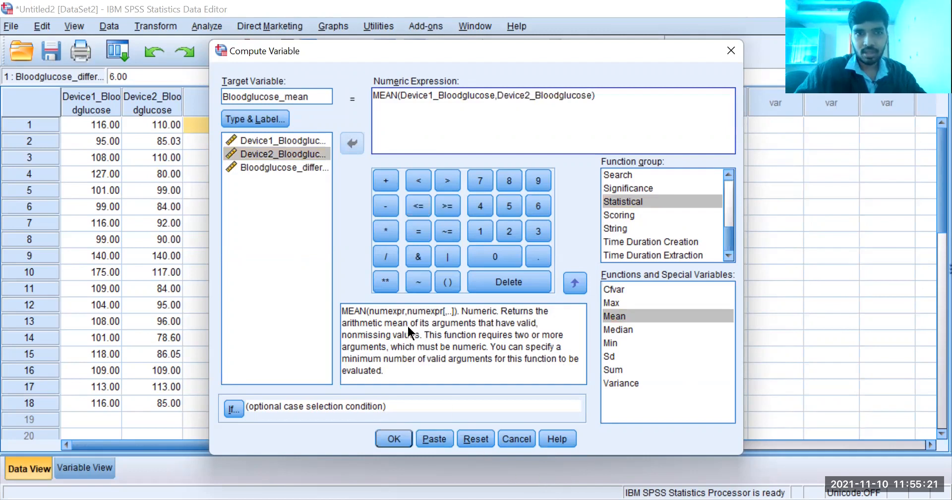
- Create the Bloodglucose_mean column (113.00, 90.02, 109.00…) beside the difference column
left_click(393, 438)
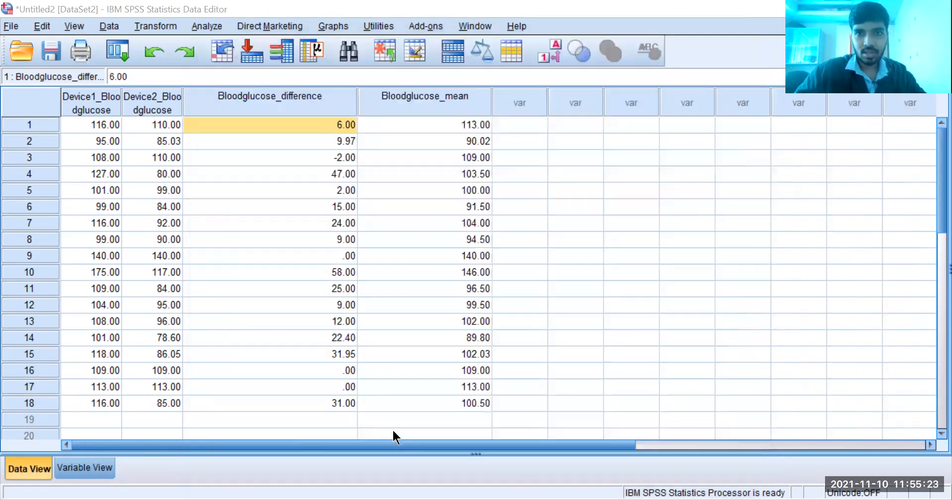
mouse_move(493, 348)
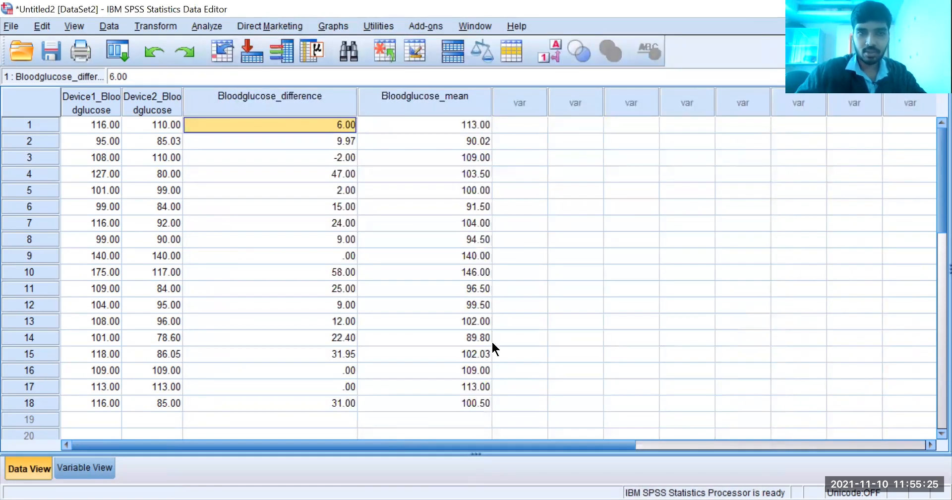
mouse_move(492, 141)
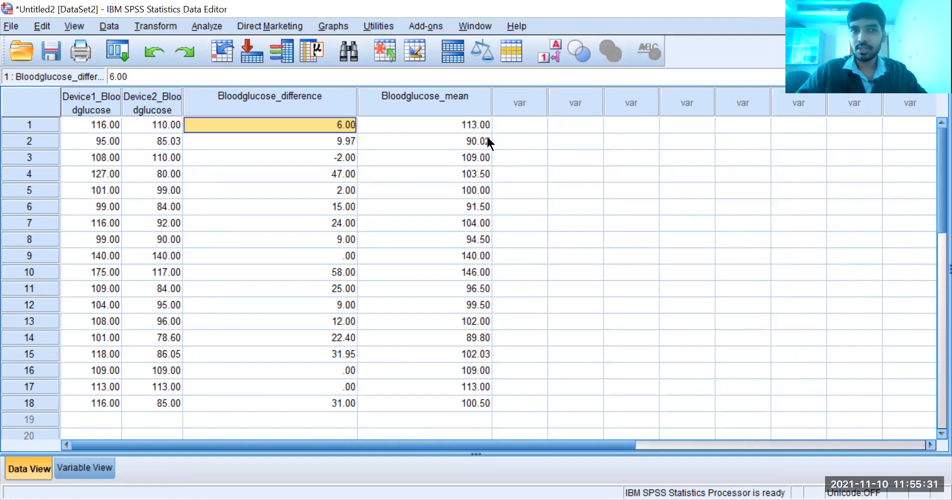
left_click(155, 25)
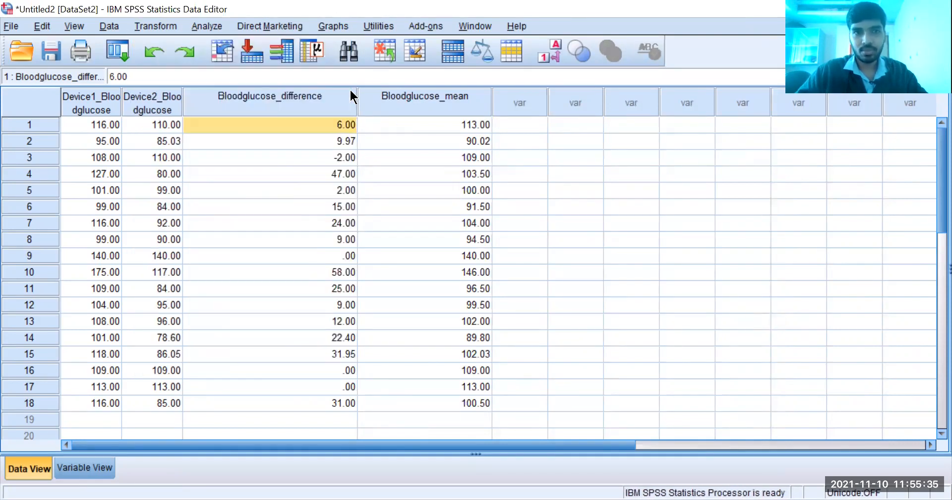
left_click(155, 26)
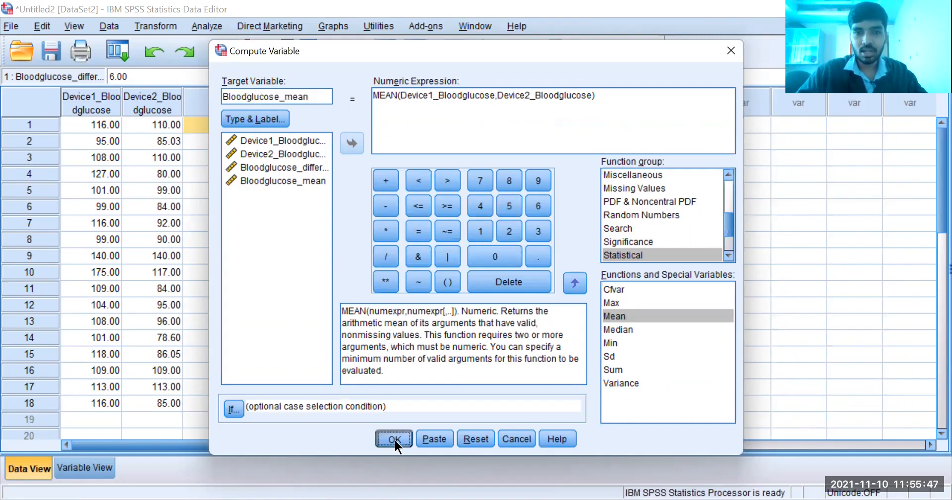
left_click(394, 438)
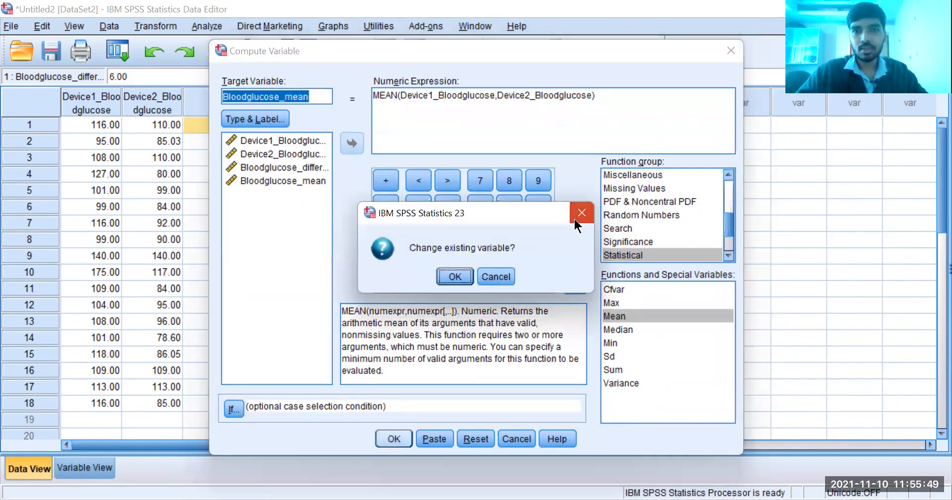
left_click(455, 277)
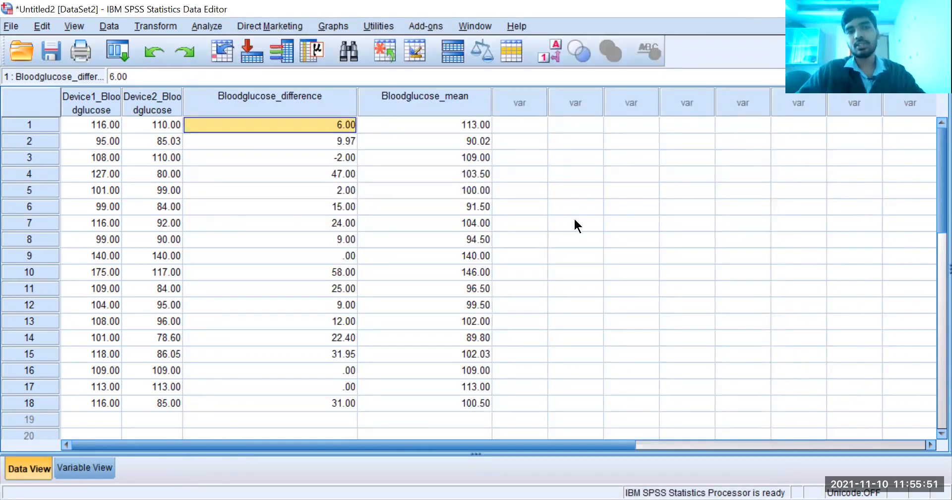